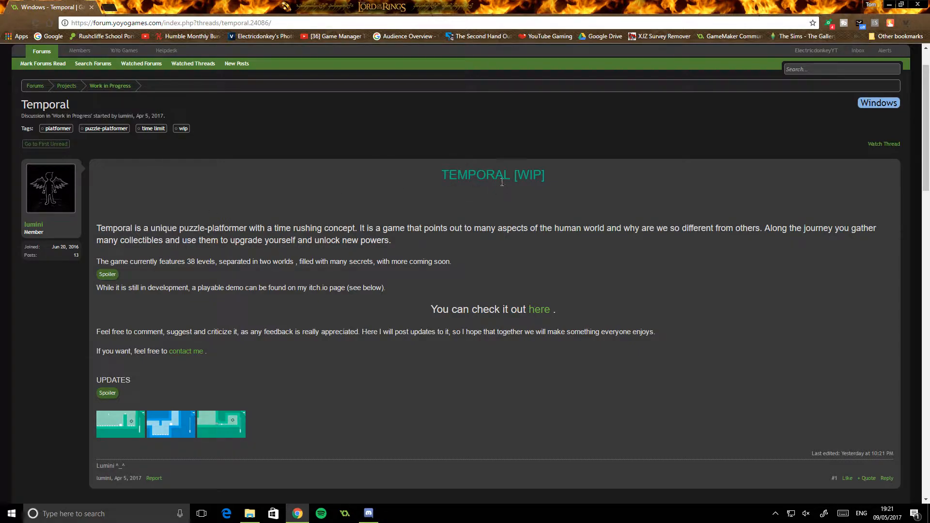
pyautogui.moveTo(401, 193)
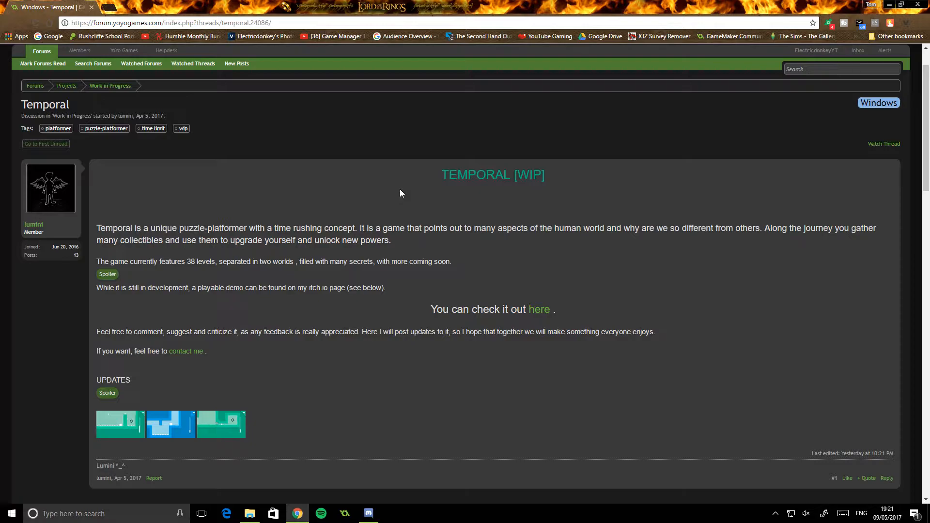
# Step: Browse the enlarged level screenshots in the forum thread's gallery and close the viewer
pyautogui.scroll(-3)
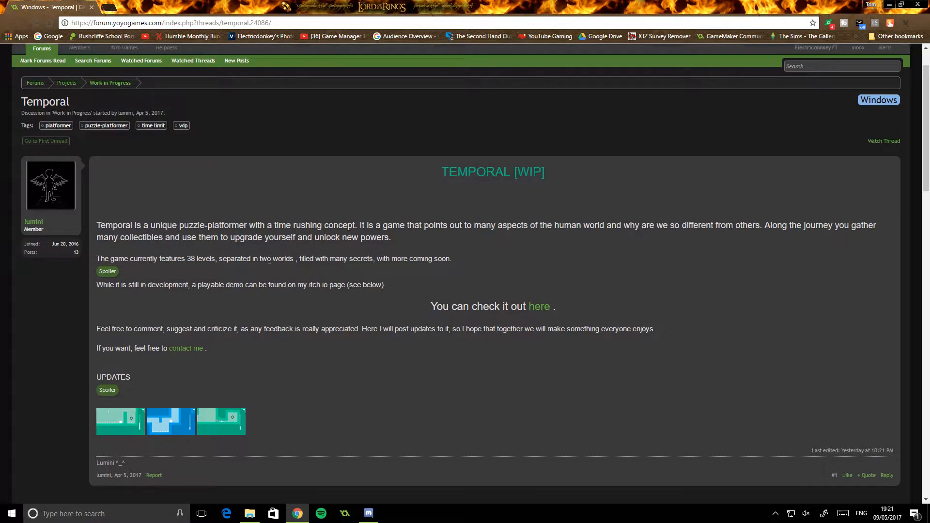
pyautogui.click(170, 421)
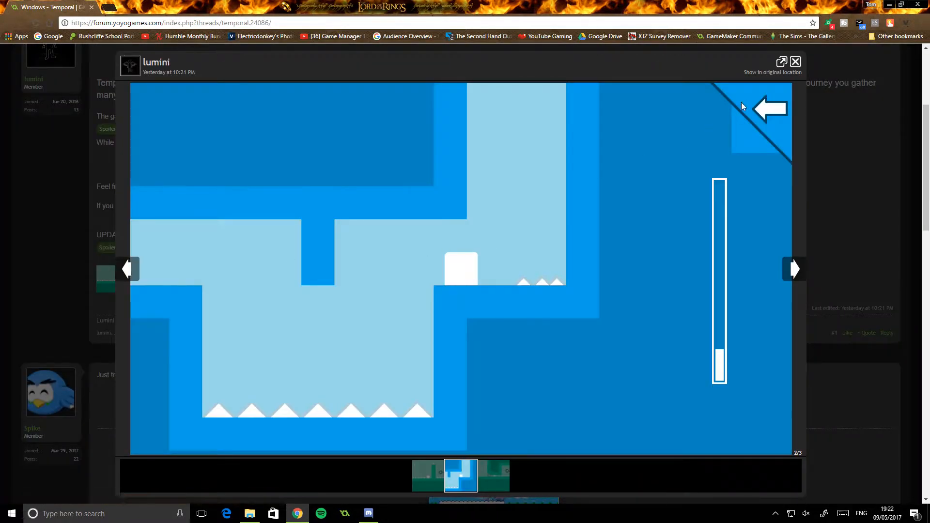
pyautogui.click(793, 269)
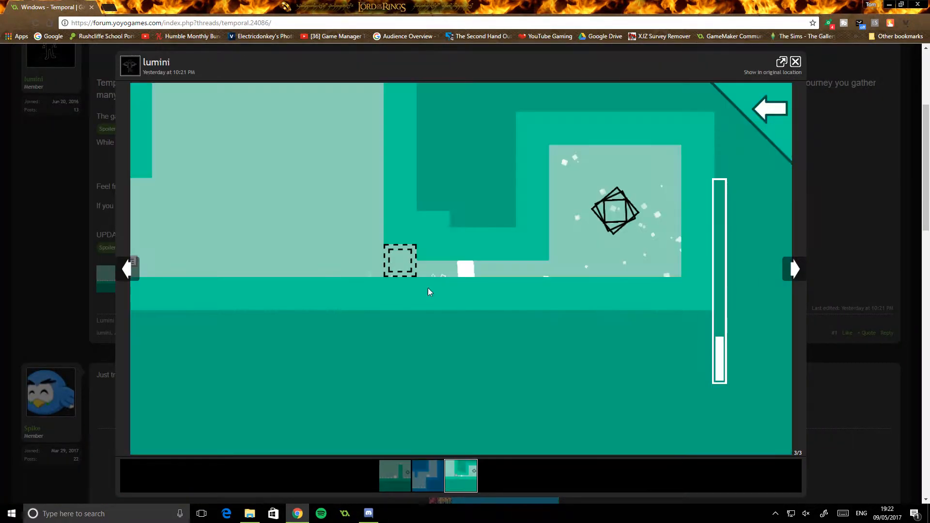
pyautogui.moveTo(248, 282)
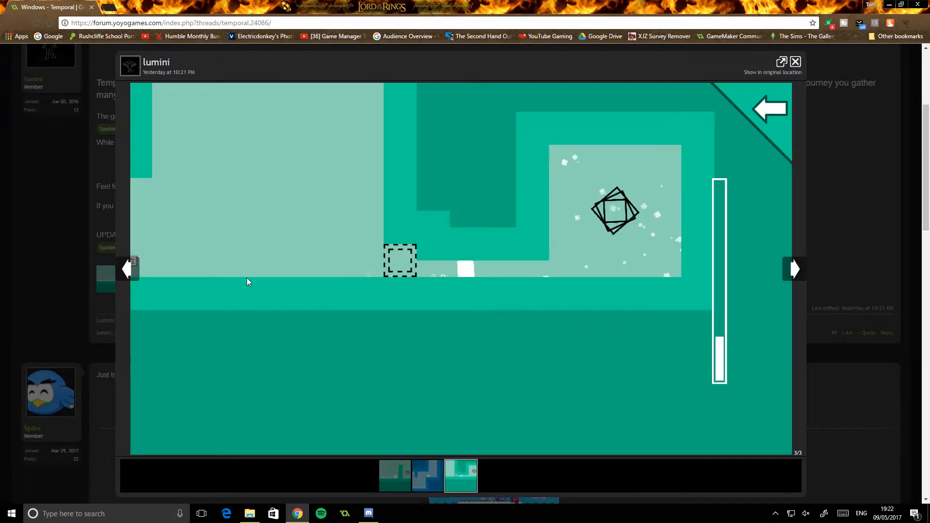
pyautogui.click(796, 62)
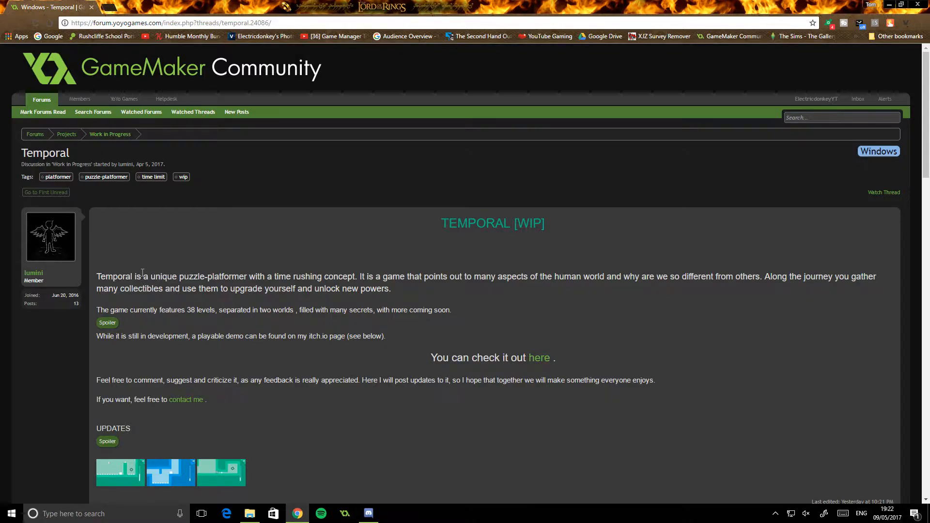
# Step: Reveal the hidden update notes further down the forum thread
pyautogui.scroll(-3)
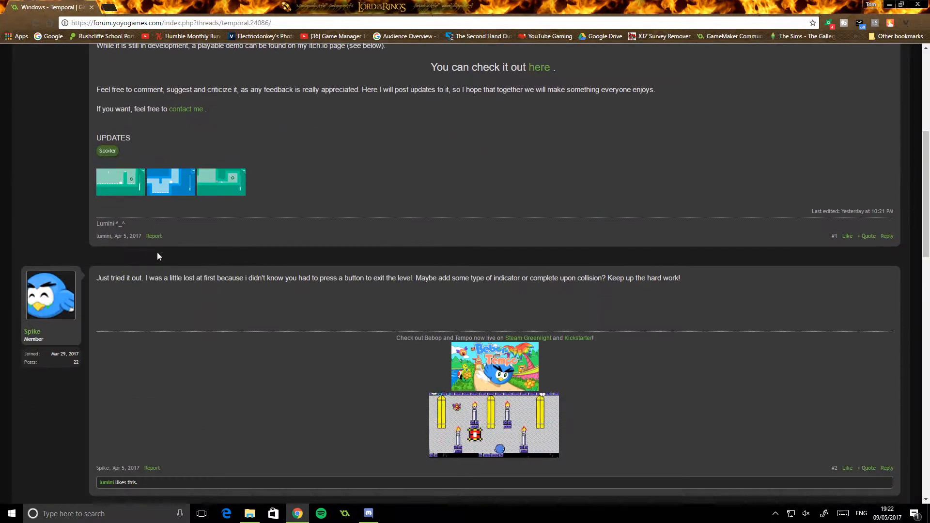
pyautogui.click(107, 150)
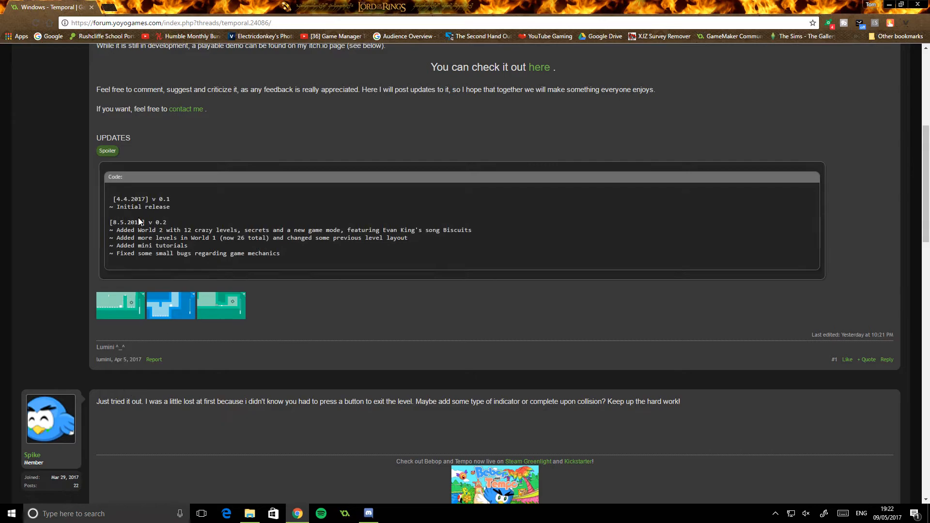
pyautogui.moveTo(143, 179)
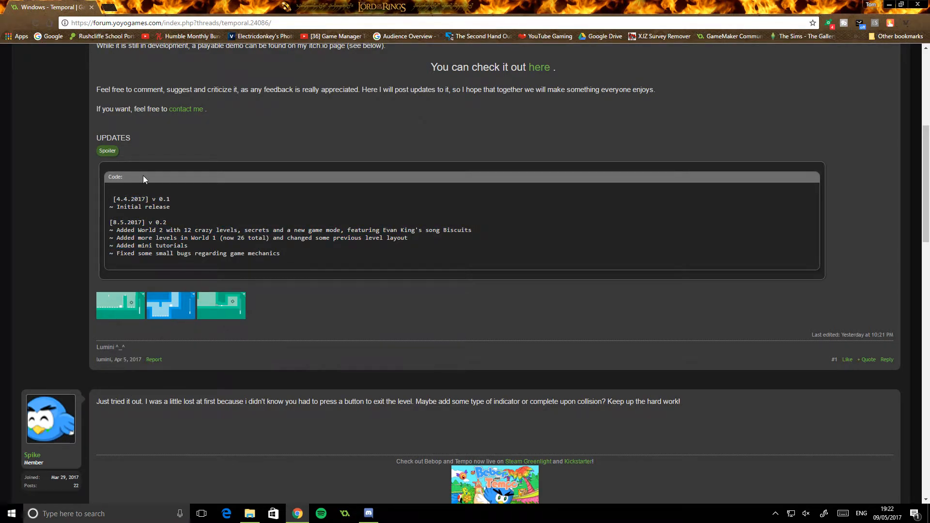
pyautogui.scroll(3)
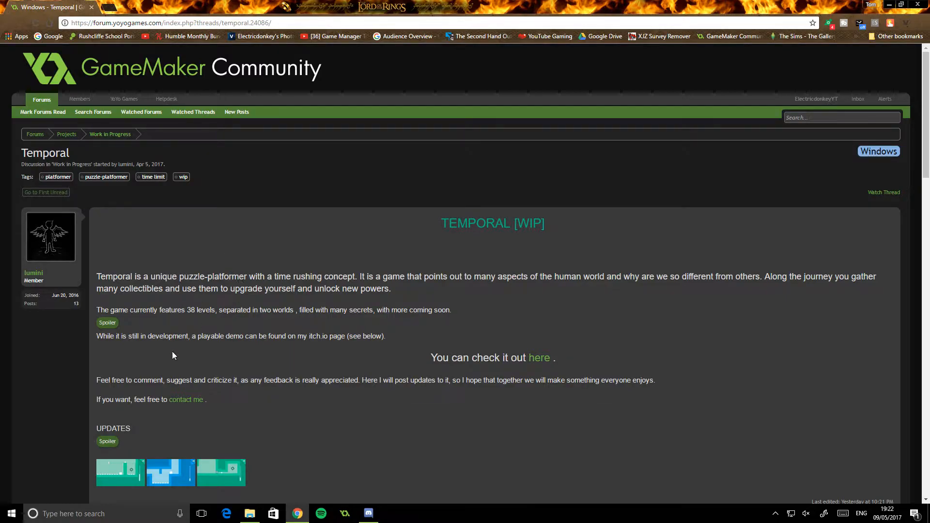
# Step: Launch Temporal.exe from the Gamemaker games folder in File Explorer
pyautogui.click(249, 514)
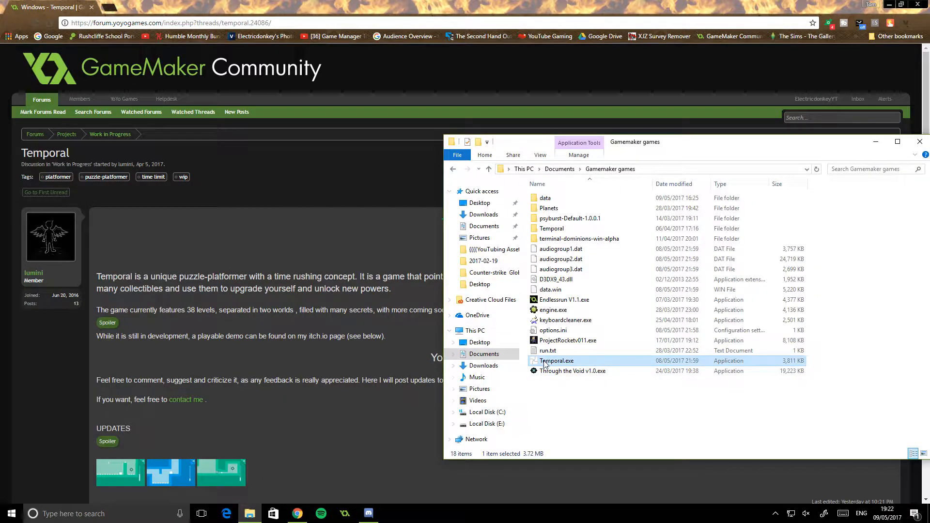
pyautogui.doubleClick(557, 360)
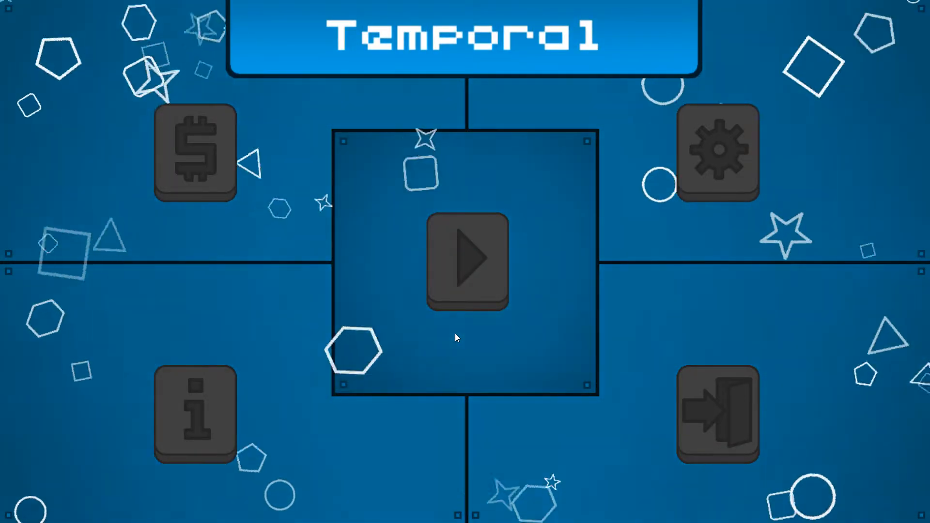
pyautogui.moveTo(710, 160)
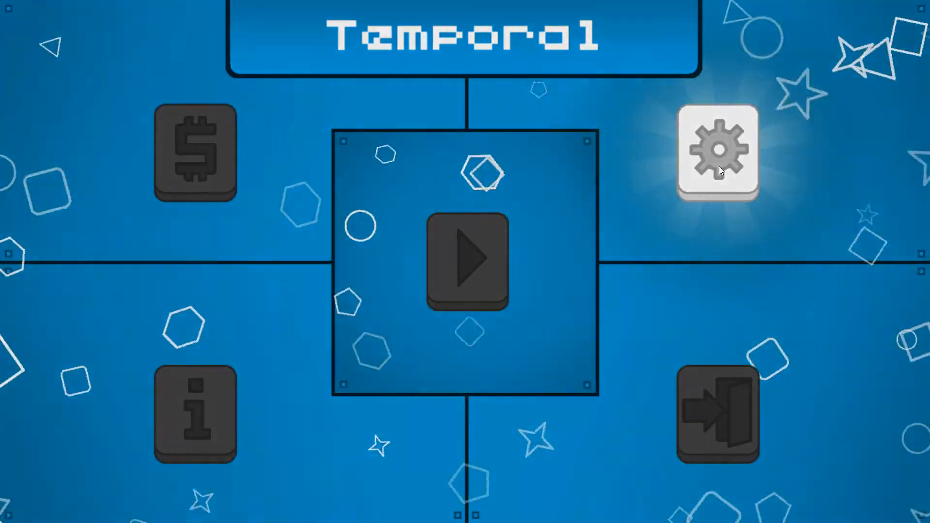
# Step: Set the game's resolution to 1280x720 in options and return to the main menu
pyautogui.click(718, 153)
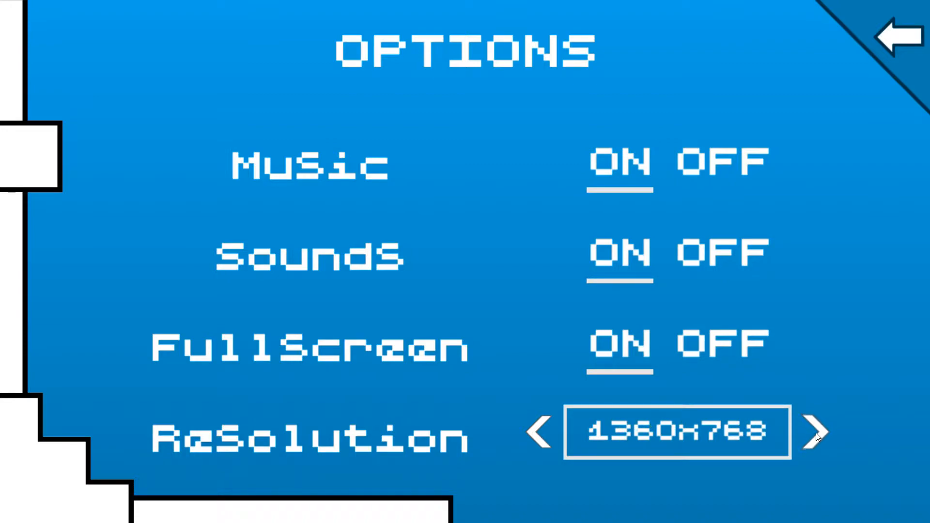
pyautogui.click(544, 436)
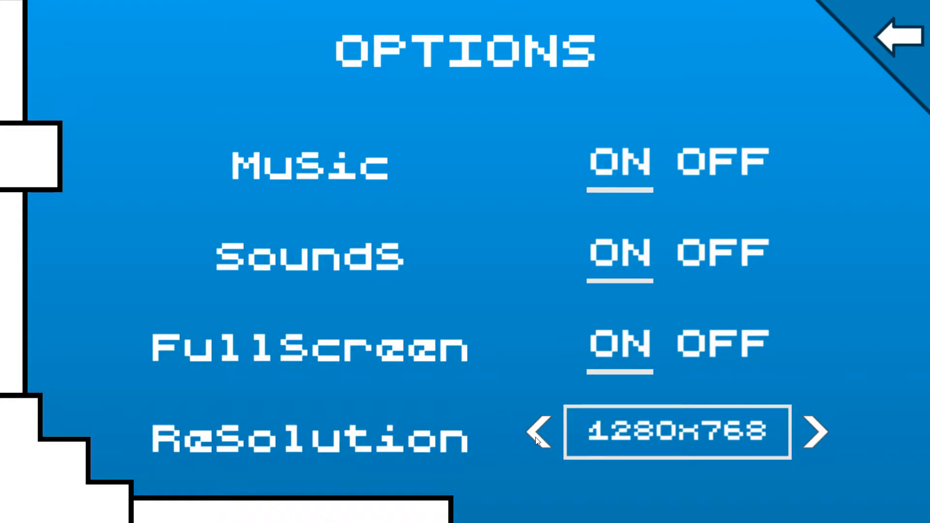
pyautogui.click(540, 439)
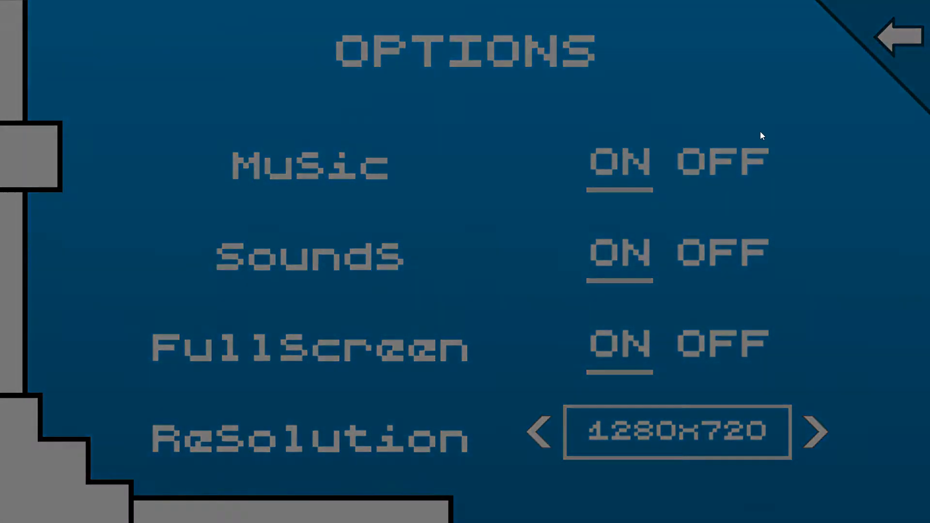
pyautogui.click(894, 34)
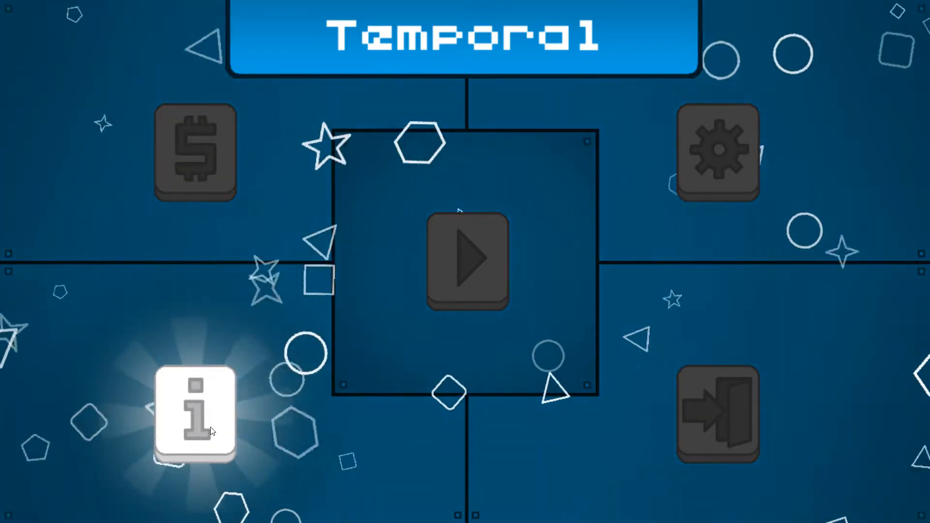
pyautogui.click(193, 412)
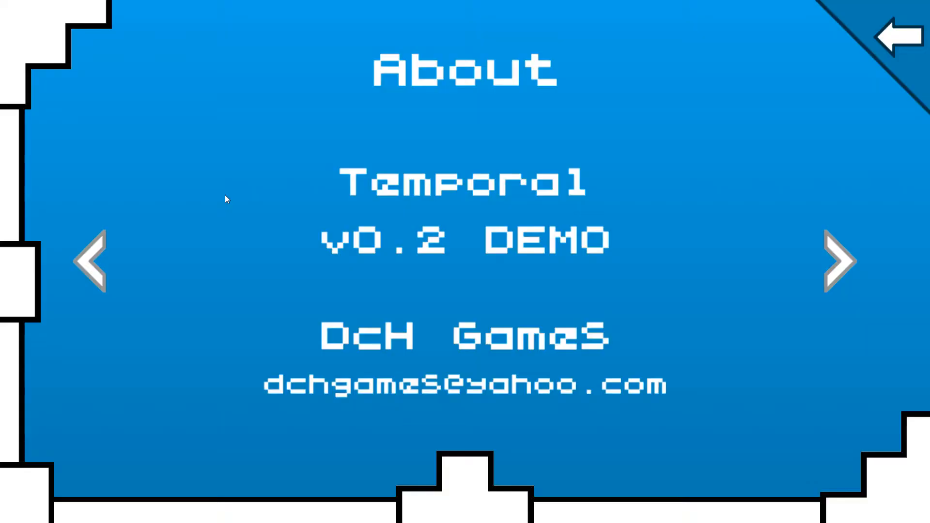
pyautogui.click(95, 263)
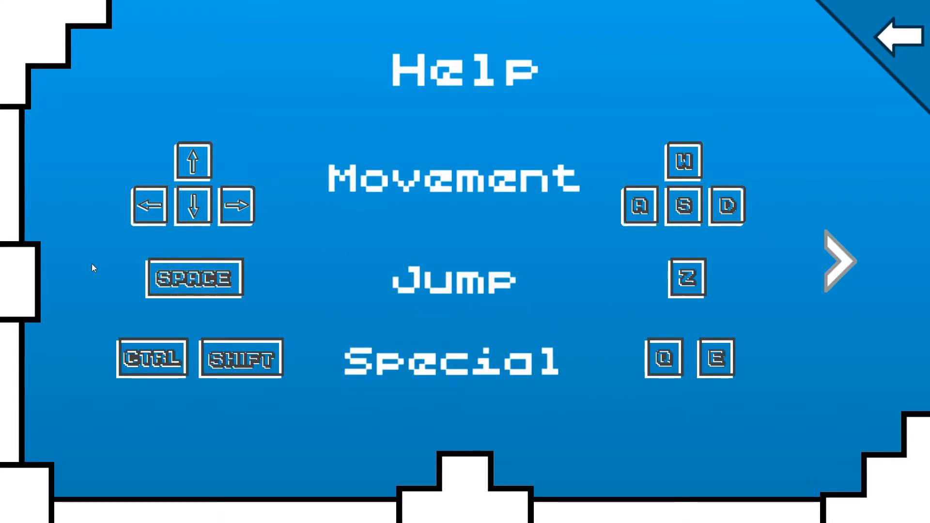
pyautogui.moveTo(870, 54)
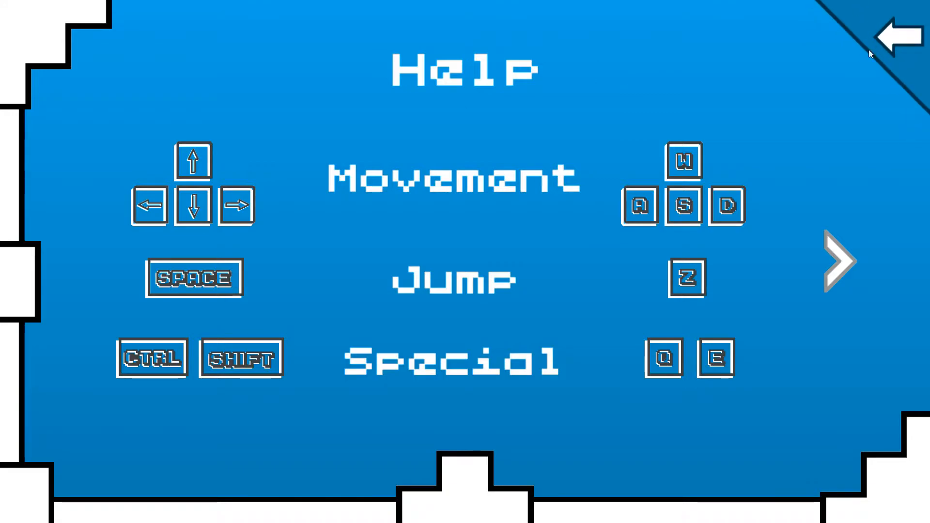
pyautogui.click(894, 33)
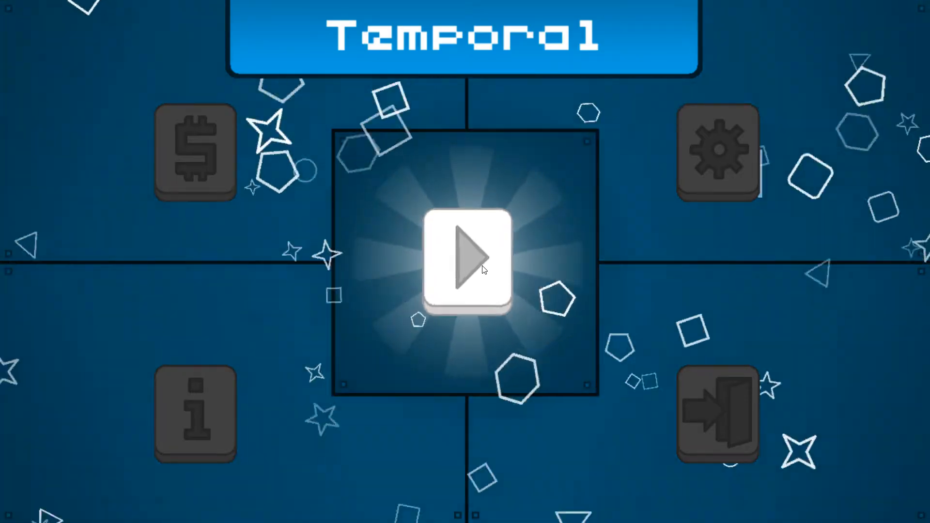
# Step: Enter World 1 from Play and finish level 1 with zero coins and zero deaths
pyautogui.click(465, 264)
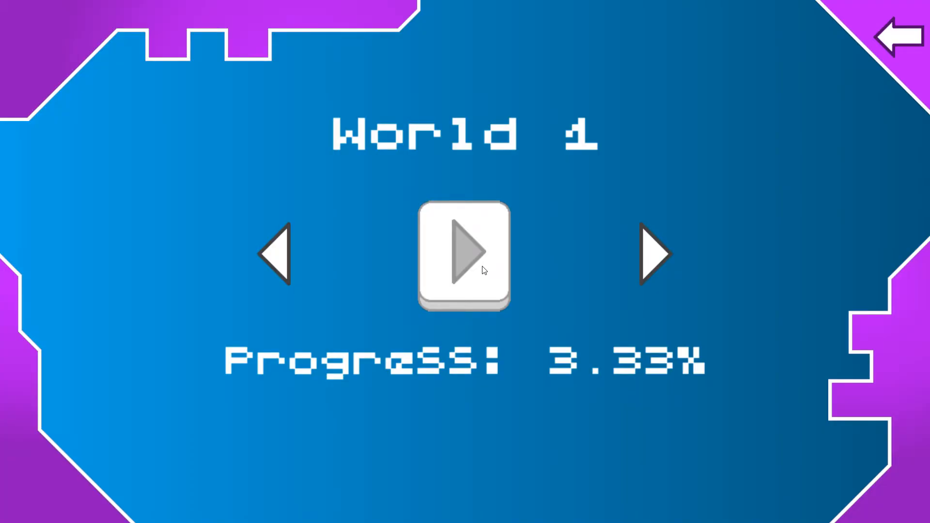
pyautogui.click(463, 258)
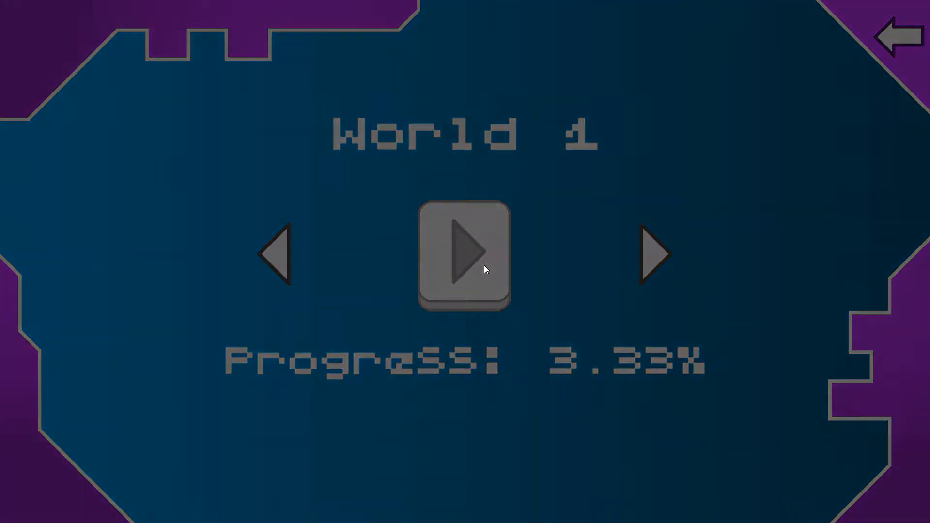
pyautogui.click(463, 256)
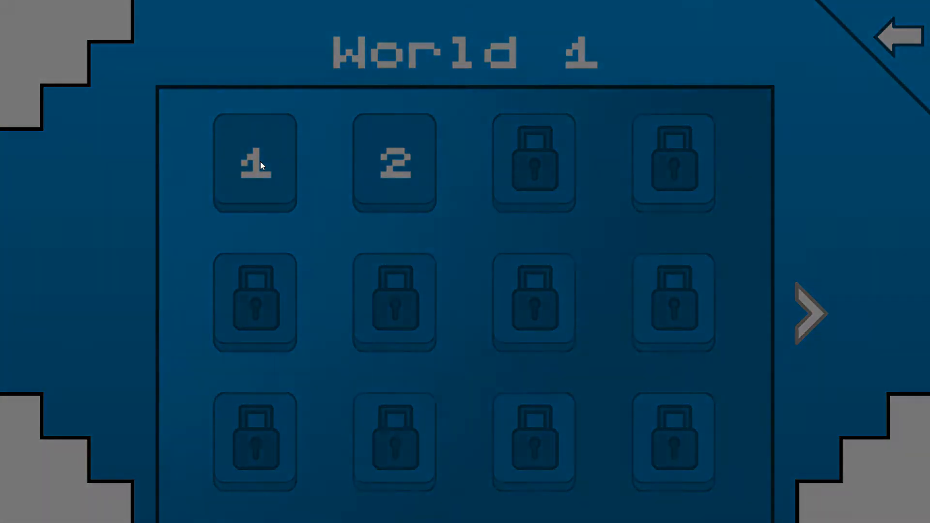
pyautogui.click(252, 164)
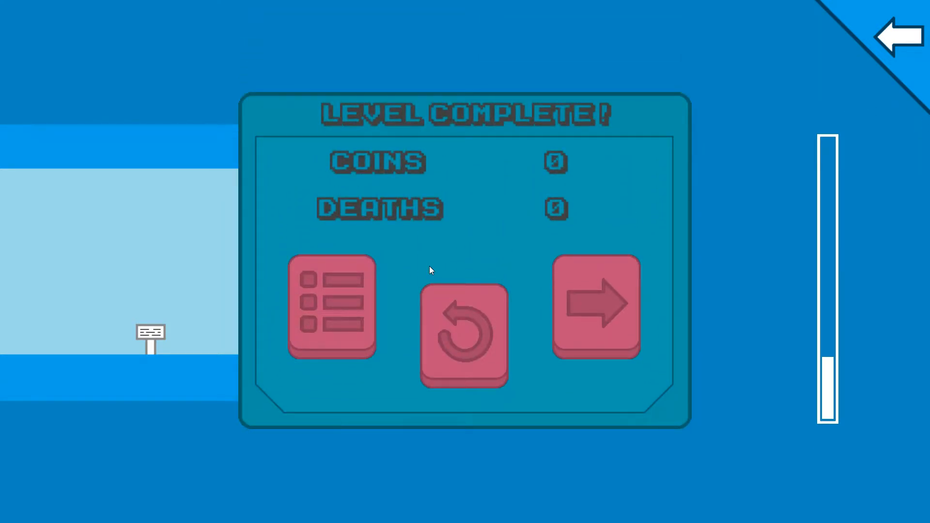
# Step: Replay the completed level twice, then continue and clear the next level with zero deaths
pyautogui.click(464, 329)
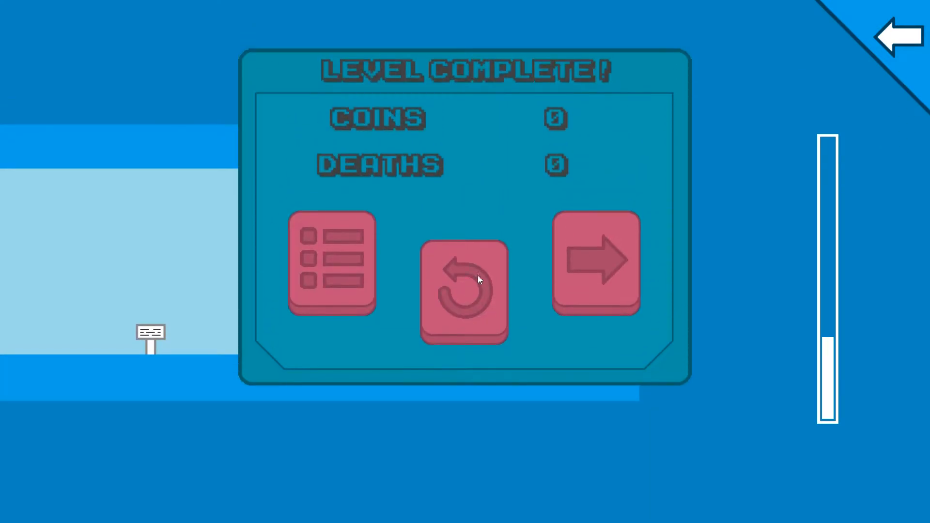
pyautogui.click(463, 287)
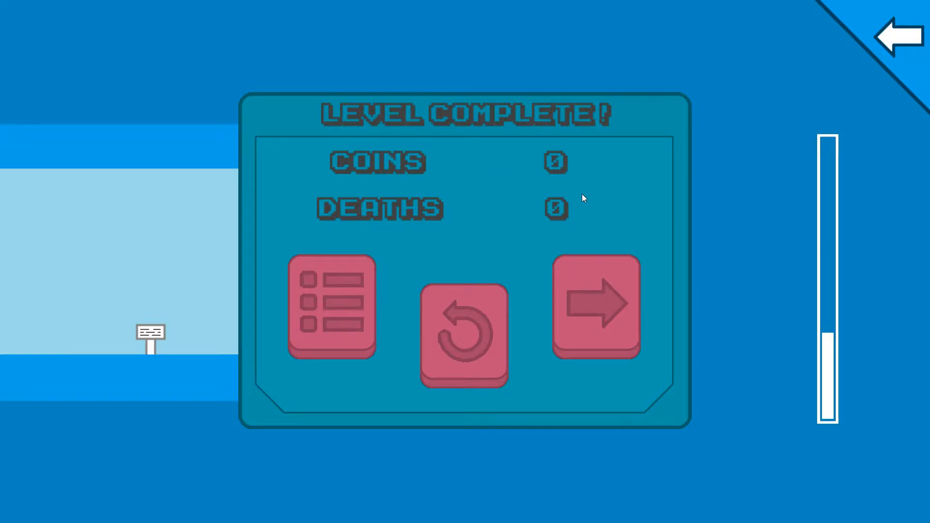
pyautogui.click(594, 305)
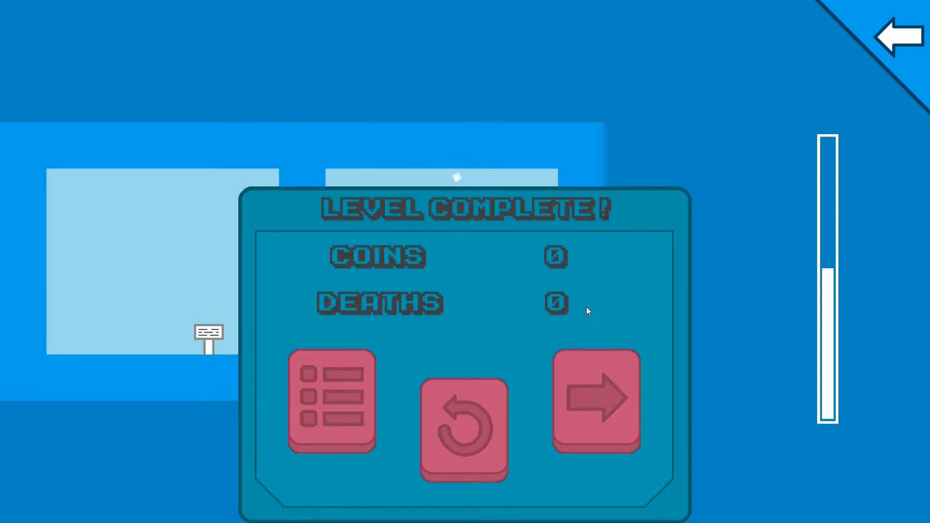
# Step: Advance to the next World 1 level and clear it with zero coins and zero deaths
pyautogui.click(595, 402)
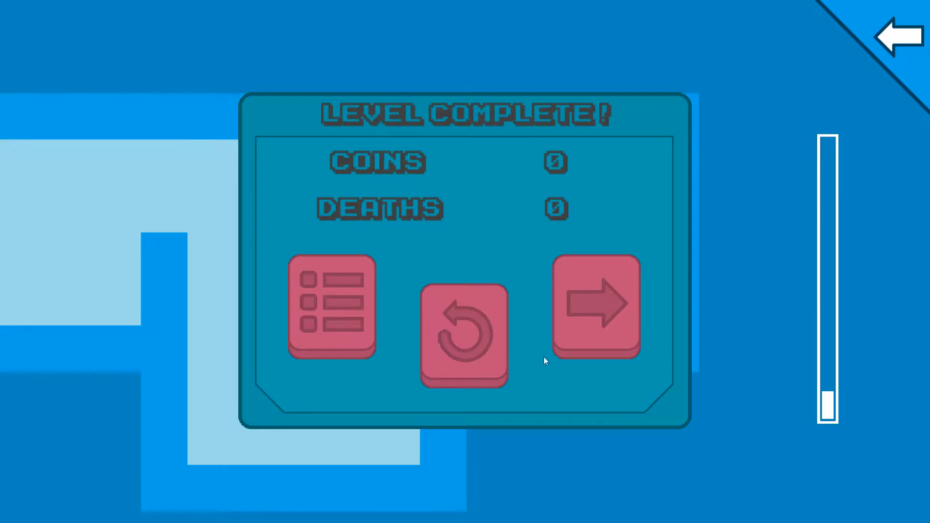
# Step: Clear two more World 1 levels, the latest summary showing 0 coins and 16 deaths
pyautogui.click(595, 309)
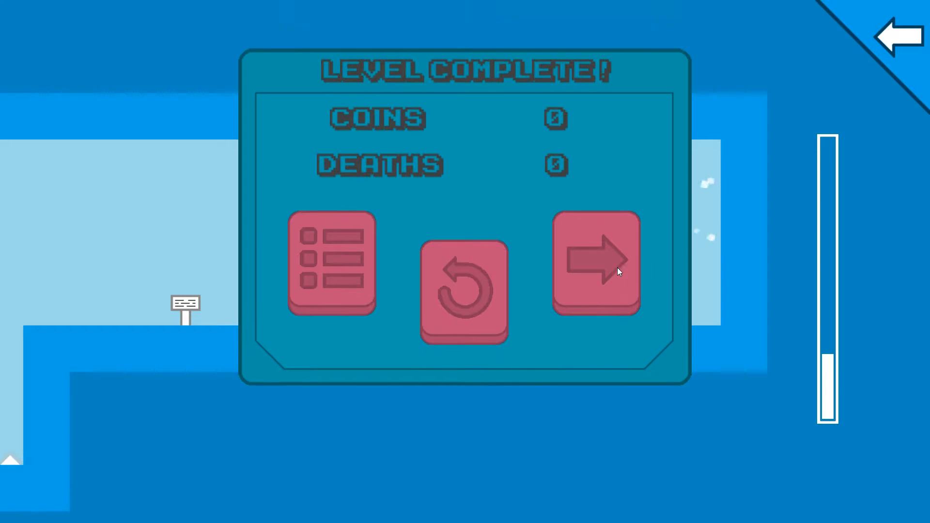
pyautogui.click(596, 266)
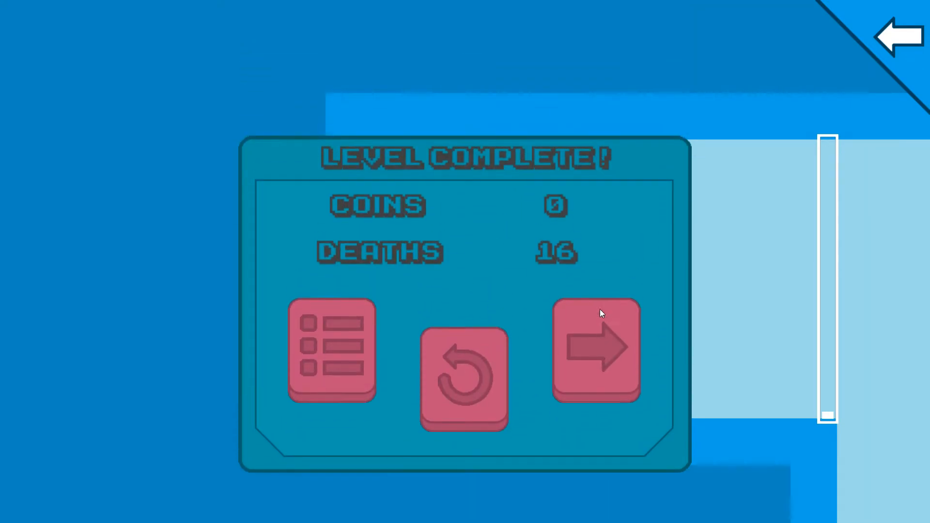
# Step: Advance and complete the following level, its summary showing 0 coins and 17 deaths
pyautogui.click(597, 352)
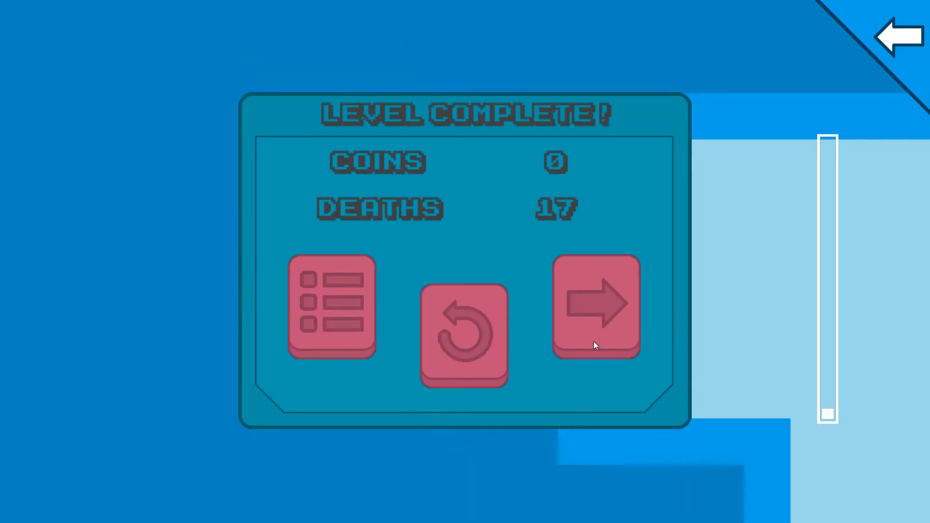
pyautogui.moveTo(622, 313)
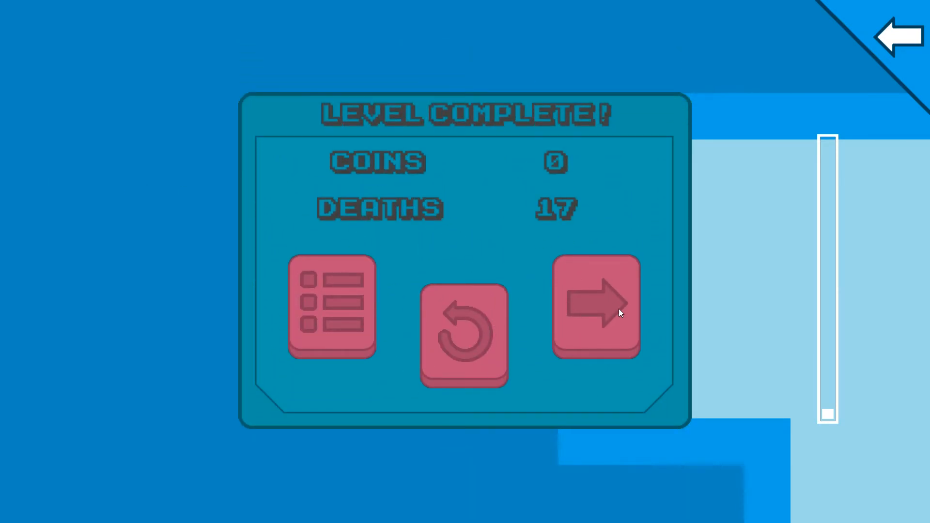
# Step: Leave the completed level for the World 1 level grid with levels 1 to 9 unlocked
pyautogui.click(595, 310)
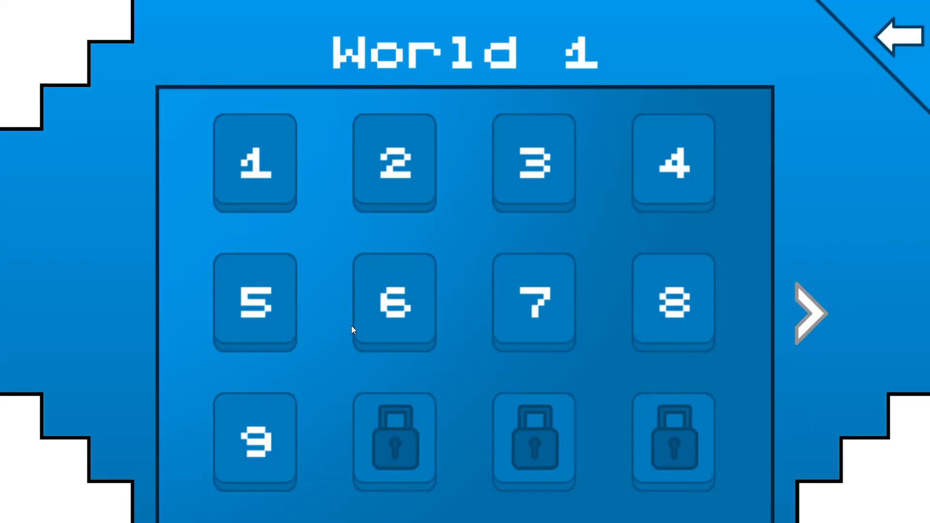
pyautogui.moveTo(872, 58)
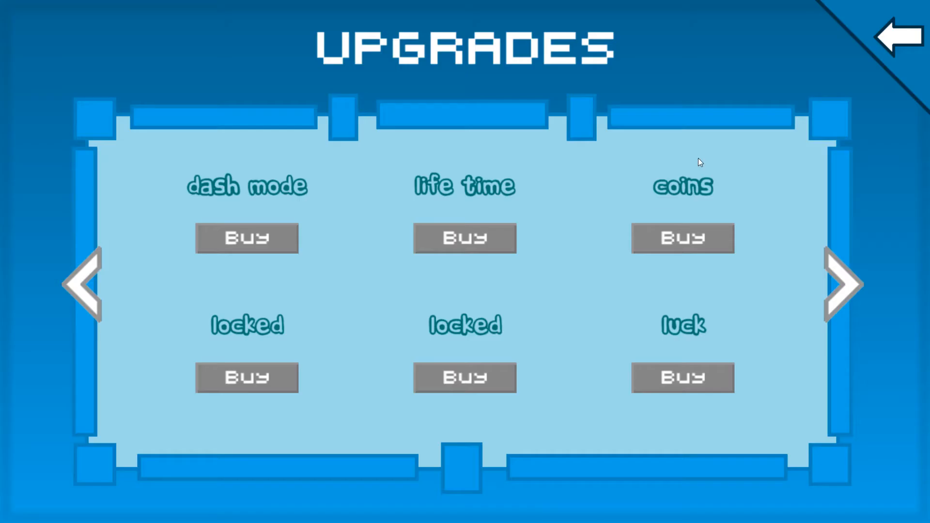
# Step: Buy the dash mode upgrade so mini mode takes its slot, then try the other Buy buttons
pyautogui.click(247, 238)
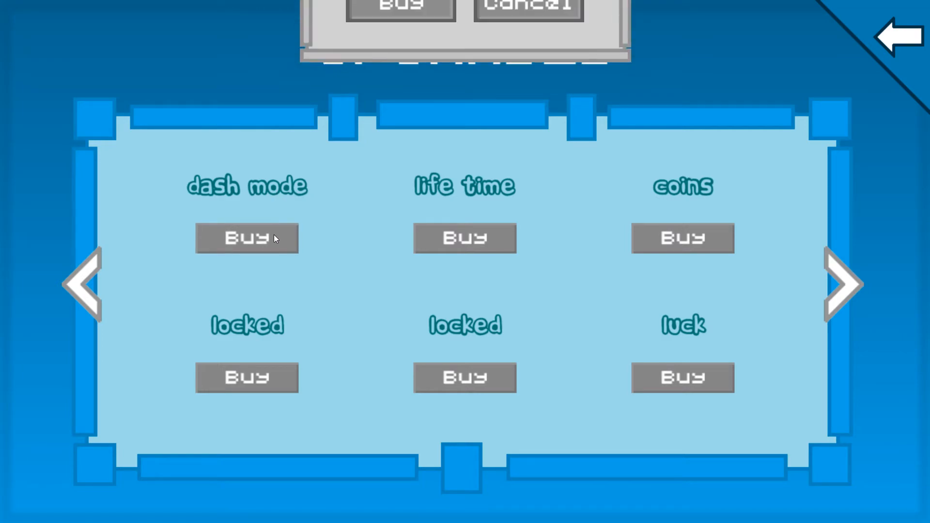
pyautogui.click(247, 238)
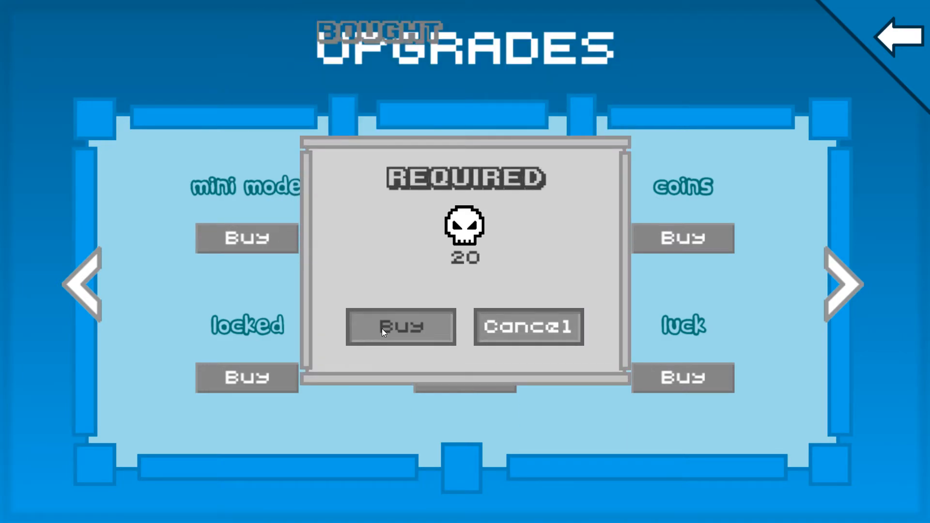
pyautogui.click(401, 326)
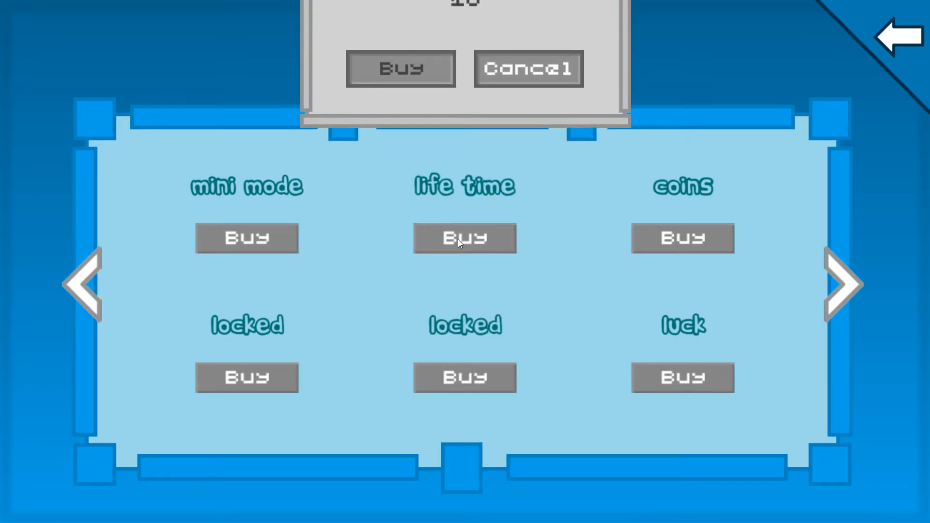
pyautogui.click(527, 67)
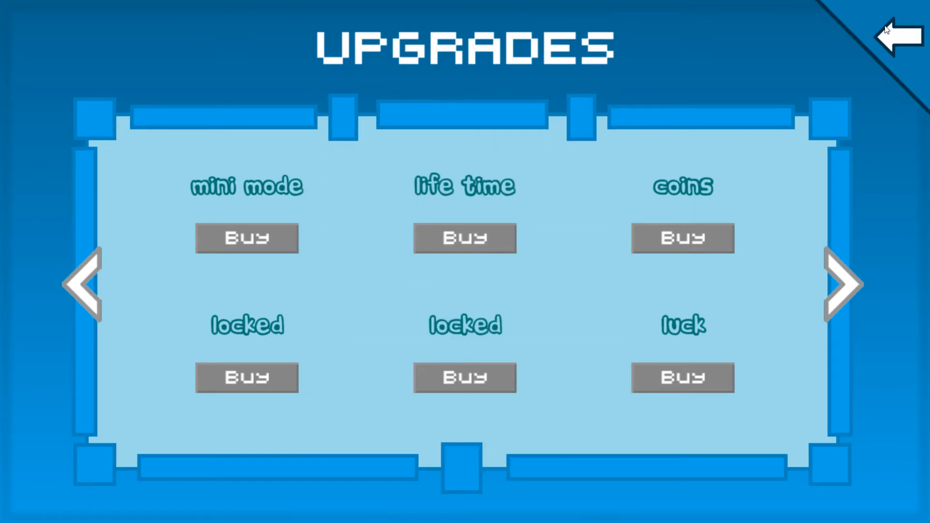
# Step: Return from the shop through the main menu to World 1 and start level 9
pyautogui.click(895, 36)
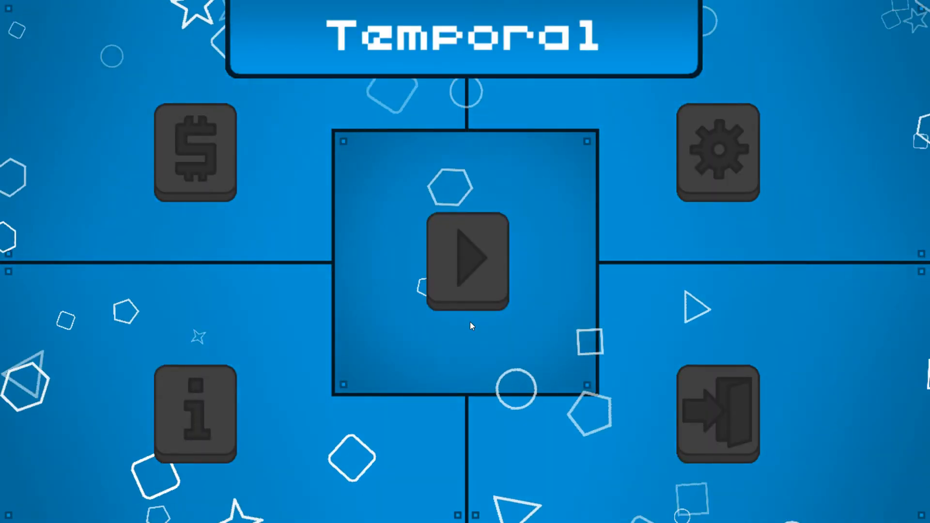
pyautogui.click(467, 261)
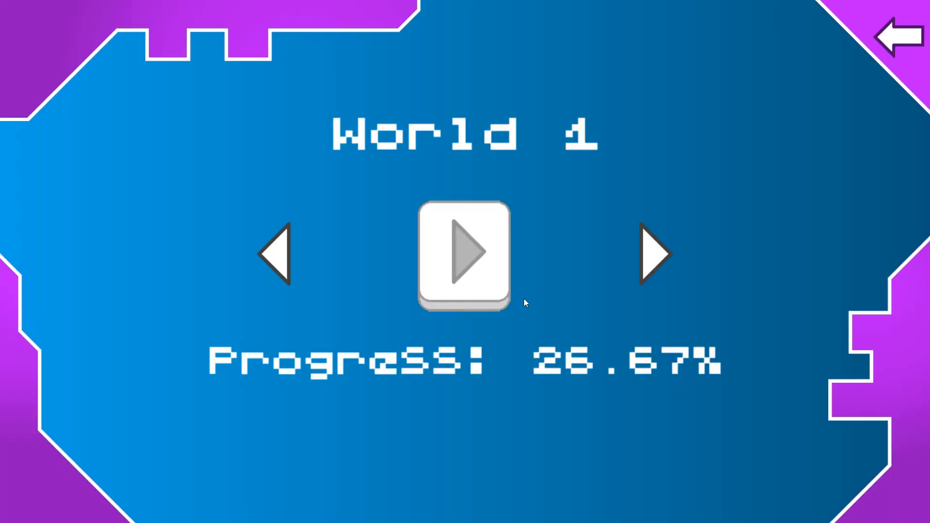
pyautogui.moveTo(651, 263)
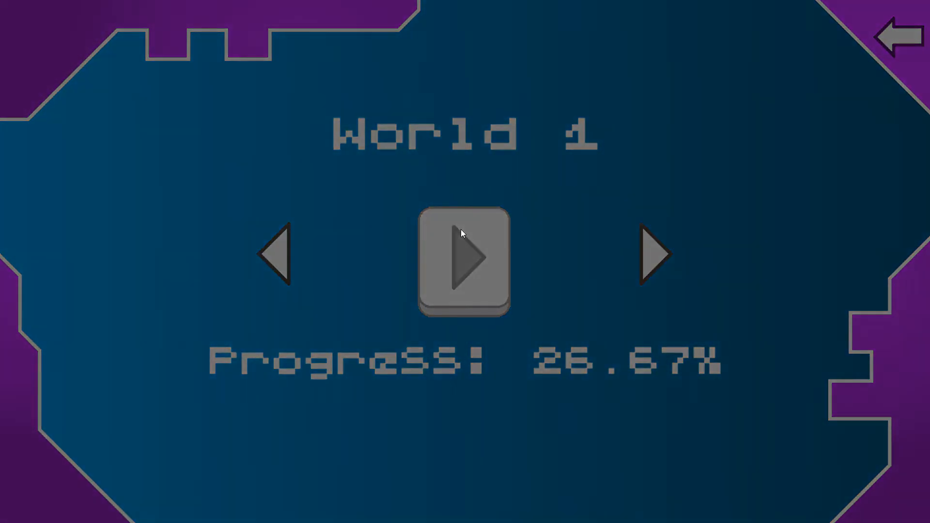
pyautogui.click(463, 265)
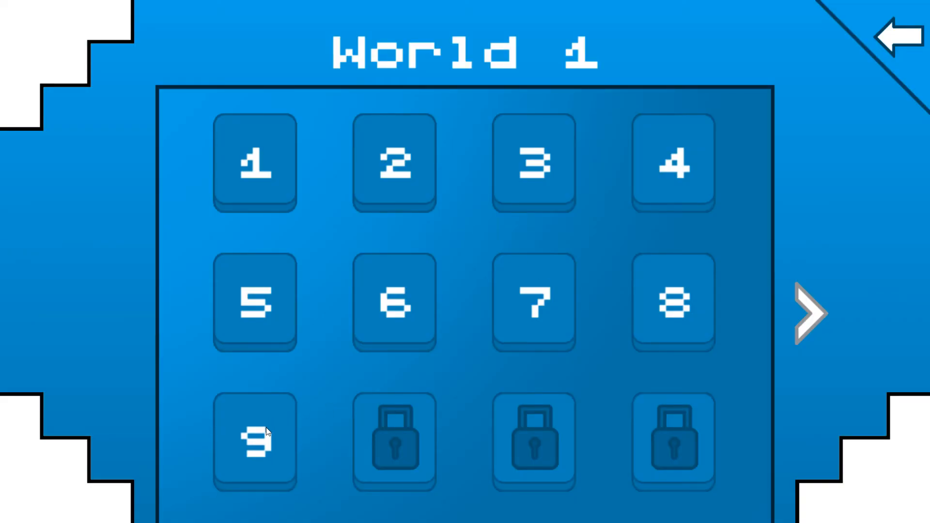
pyautogui.click(809, 314)
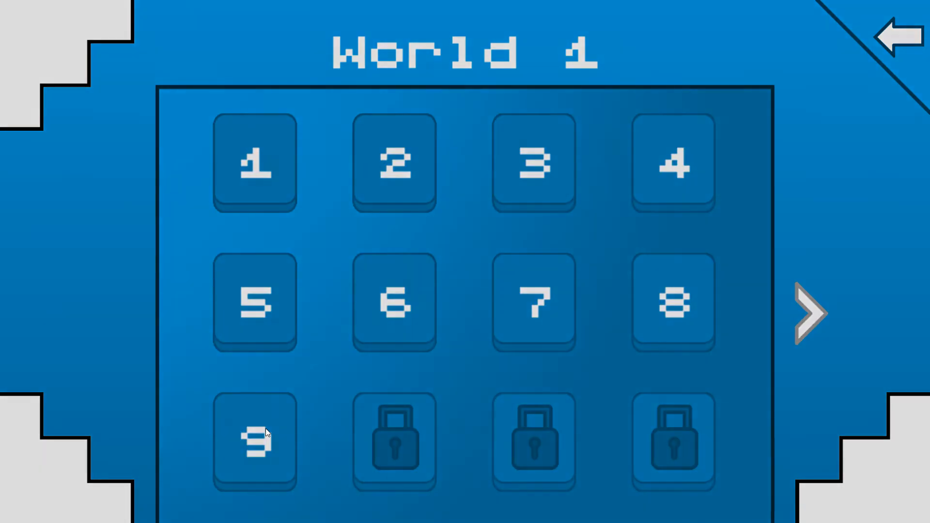
# Step: Leave the level and back out of the World 1 screen to exit Temporal
pyautogui.click(254, 448)
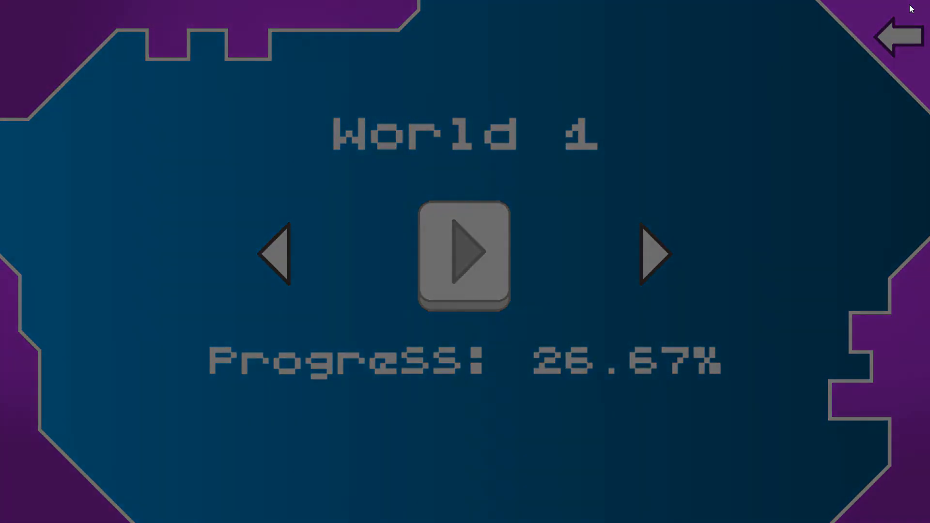
pyautogui.click(894, 37)
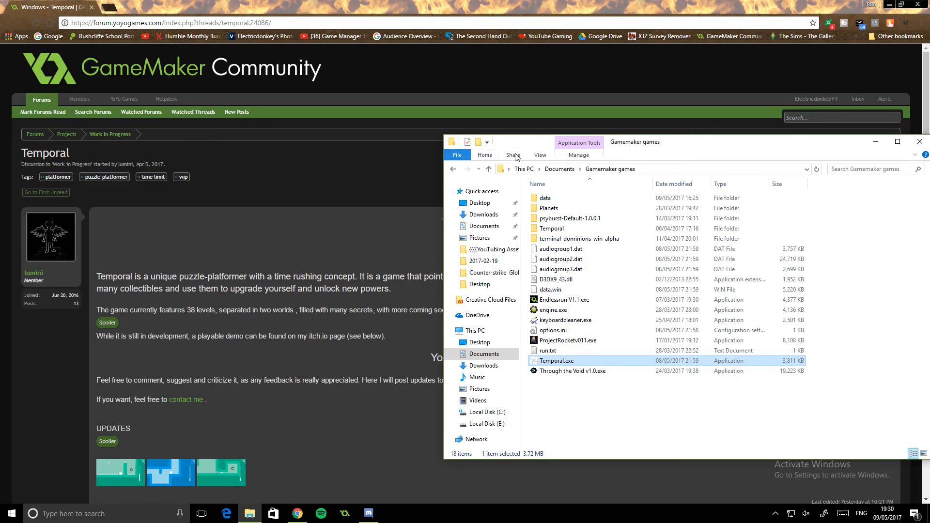
# Step: Bring the Temporal forum thread forward and scroll to the Updates screenshots and Spike's reply
pyautogui.click(921, 142)
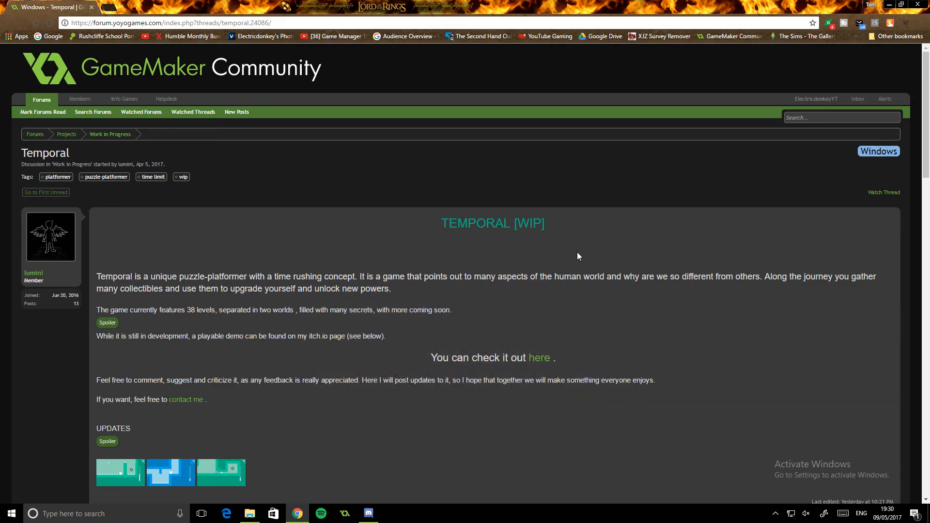
pyautogui.scroll(-3)
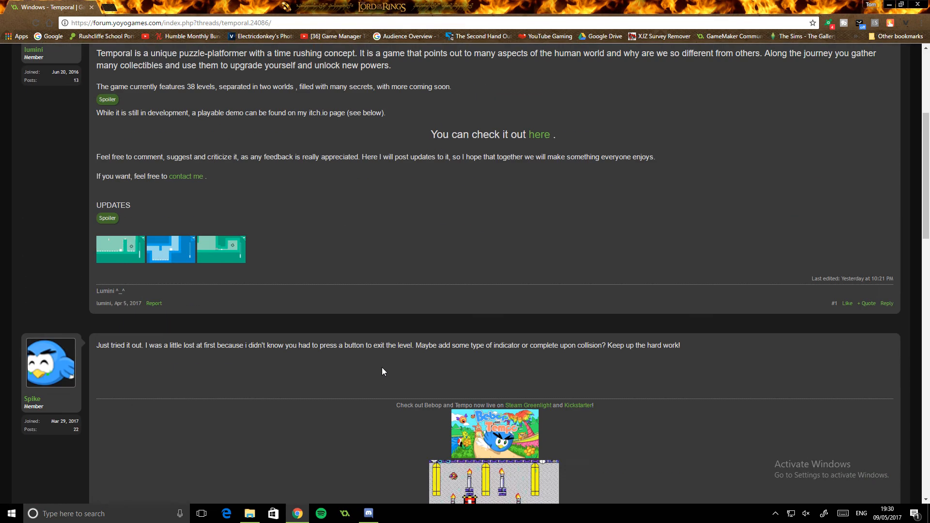
pyautogui.scroll(-3)
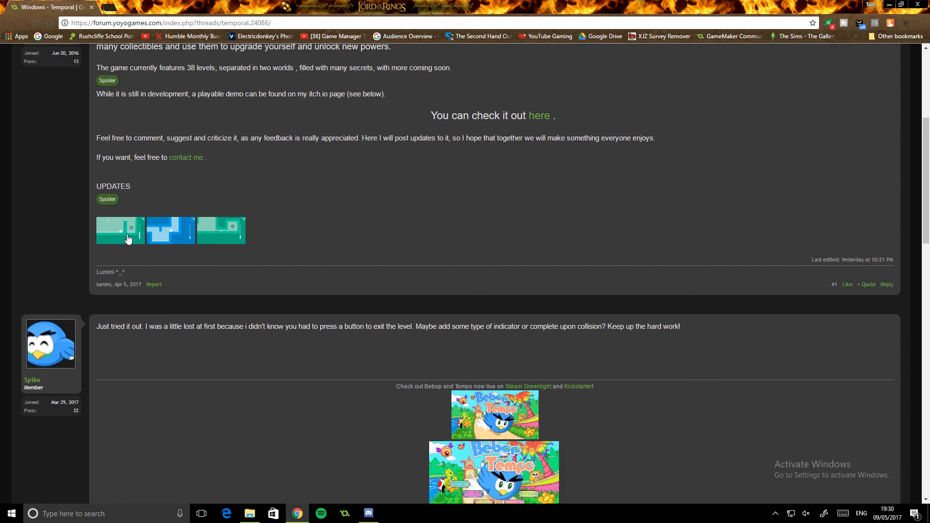
# Step: Enlarge the first Updates screenshot, the teal spike level, in the lightbox
pyautogui.click(120, 230)
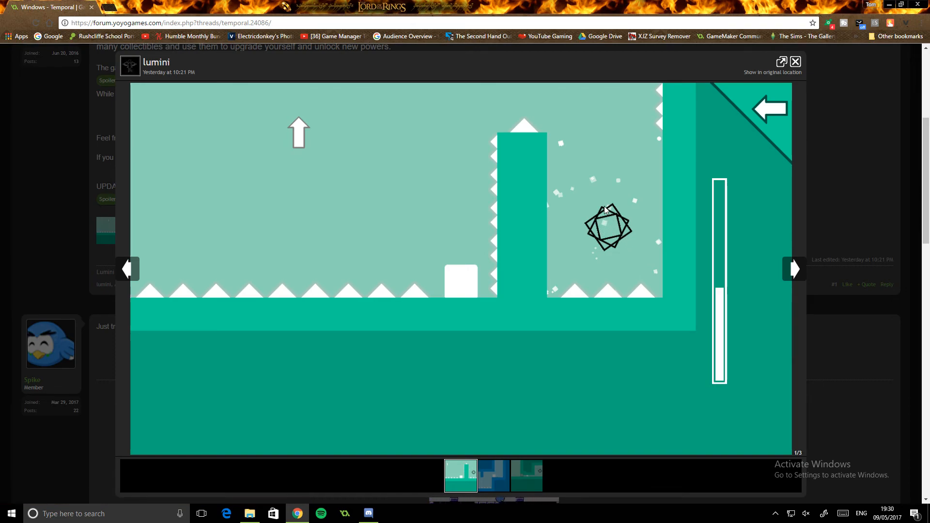
pyautogui.moveTo(581, 259)
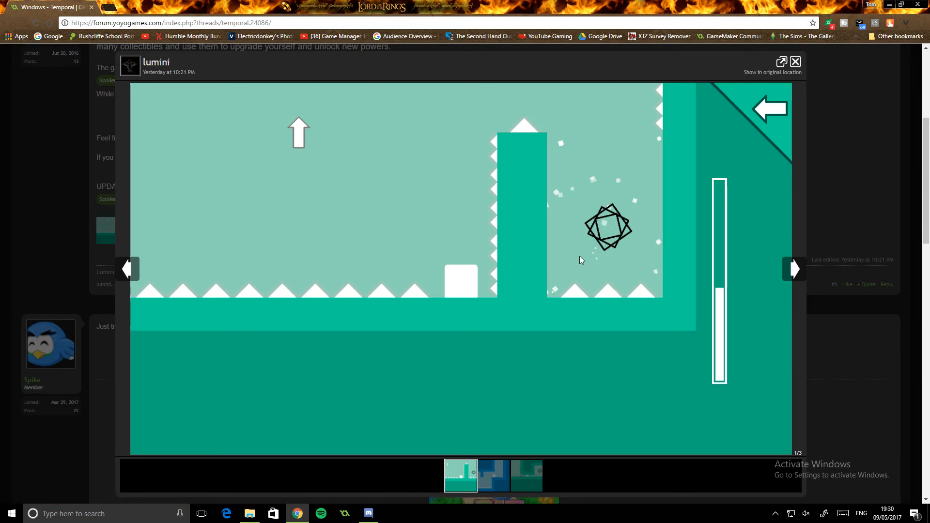
pyautogui.moveTo(501, 79)
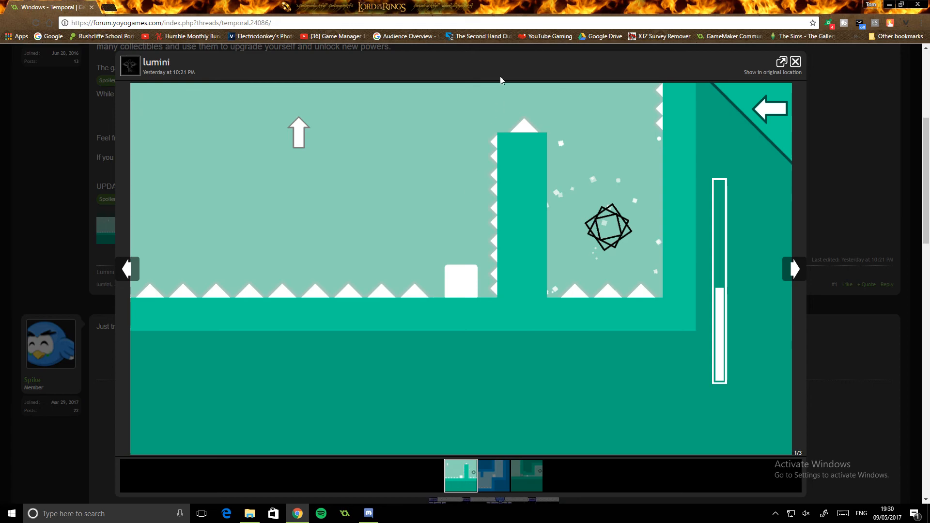
pyautogui.moveTo(757, 110)
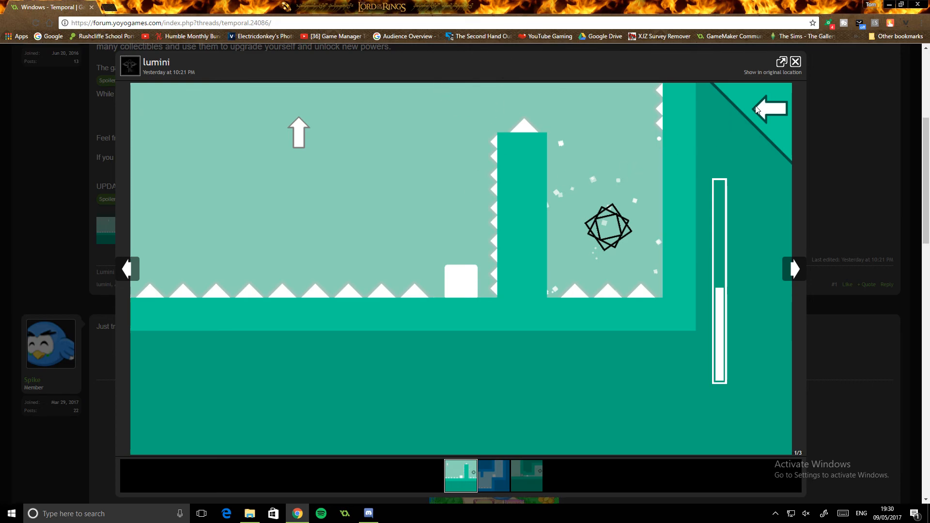
pyautogui.moveTo(682, 95)
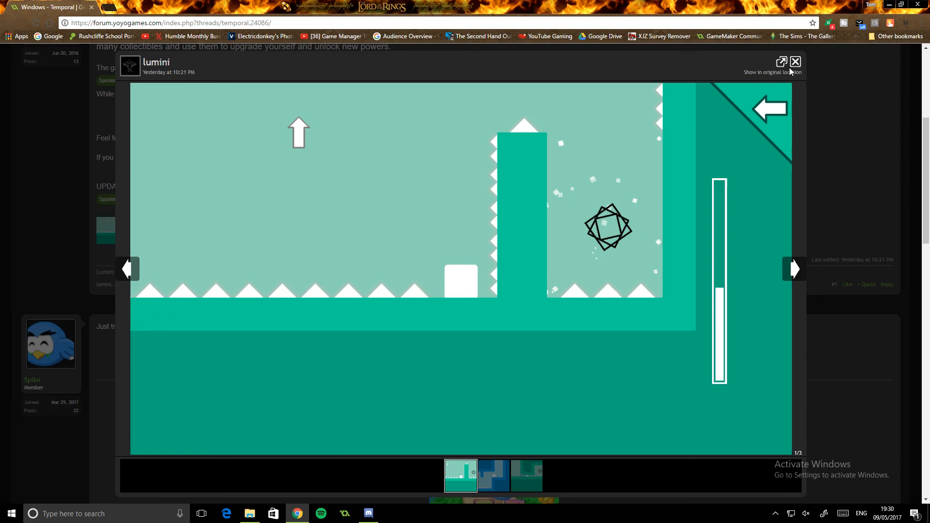
# Step: Close the lightbox and return to the thread's opening post
pyautogui.click(795, 62)
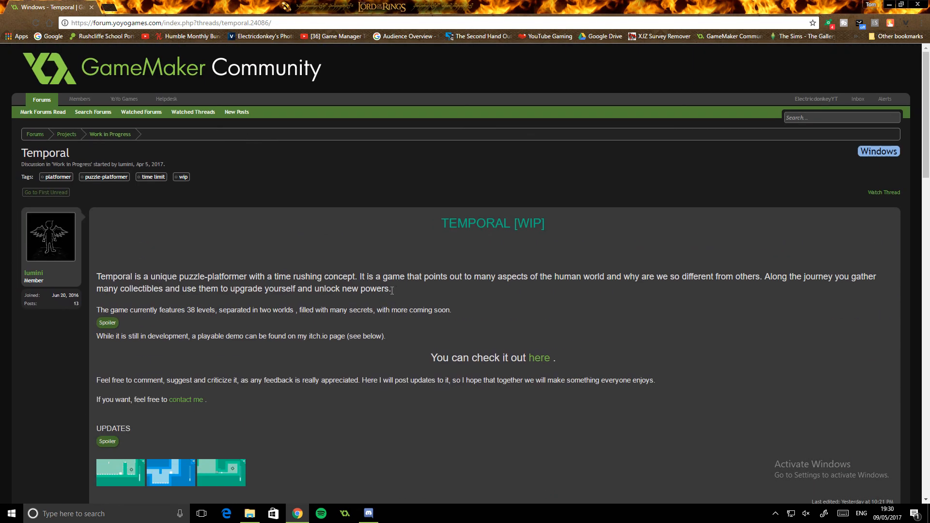
pyautogui.moveTo(317, 98)
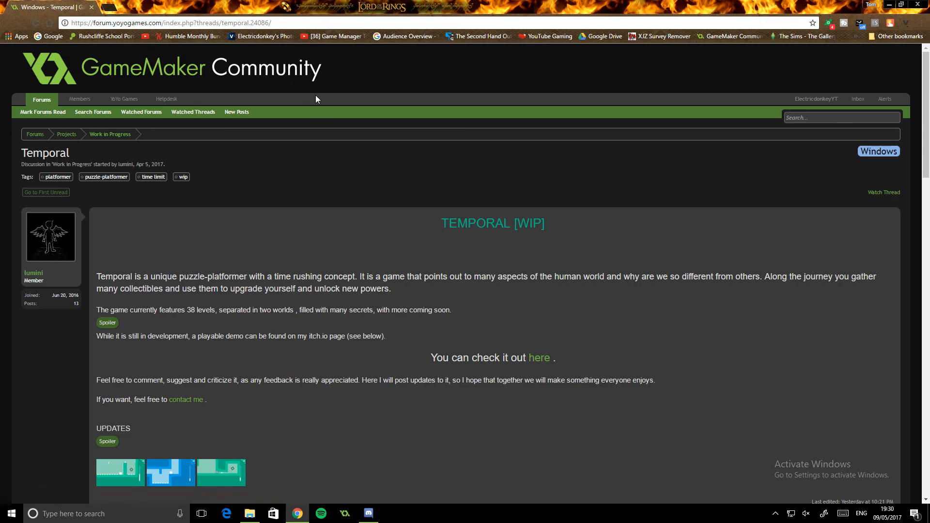
pyautogui.moveTo(184, 331)
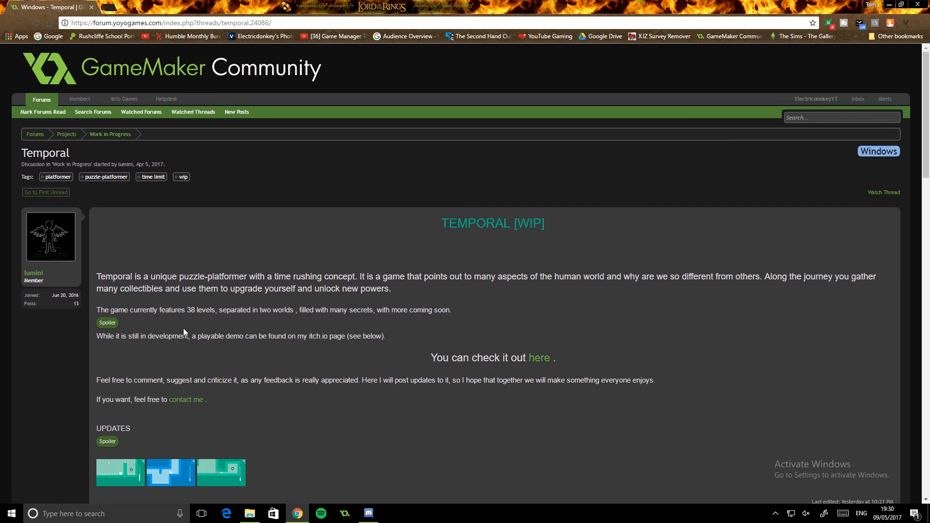
pyautogui.moveTo(188, 326)
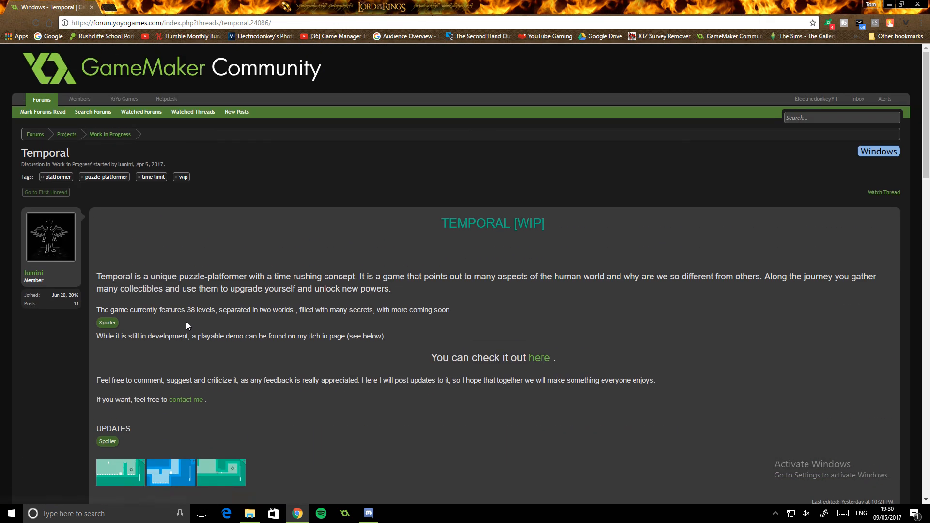
pyautogui.scroll(-3)
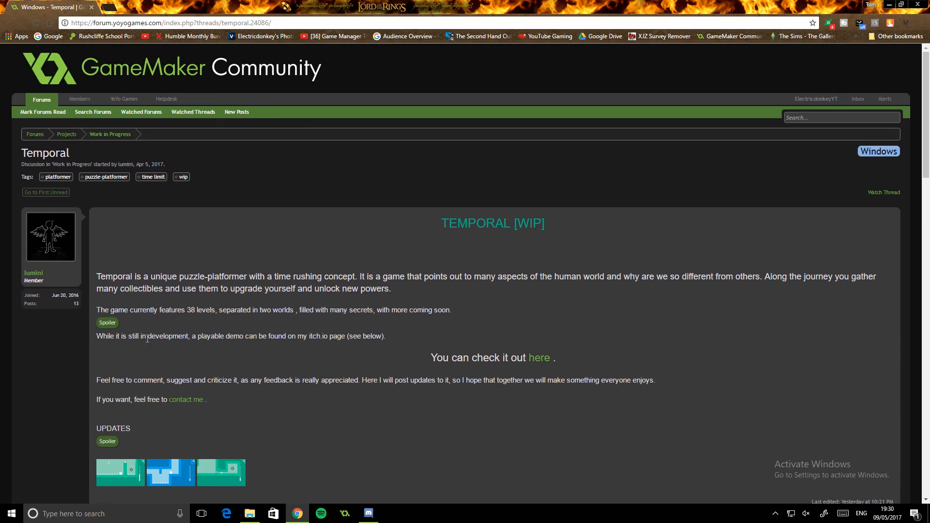
pyautogui.moveTo(272, 288)
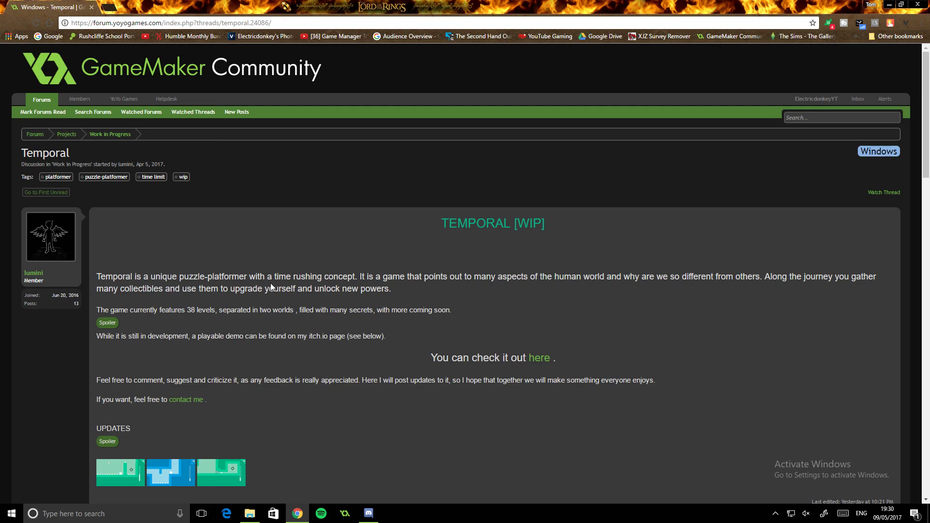